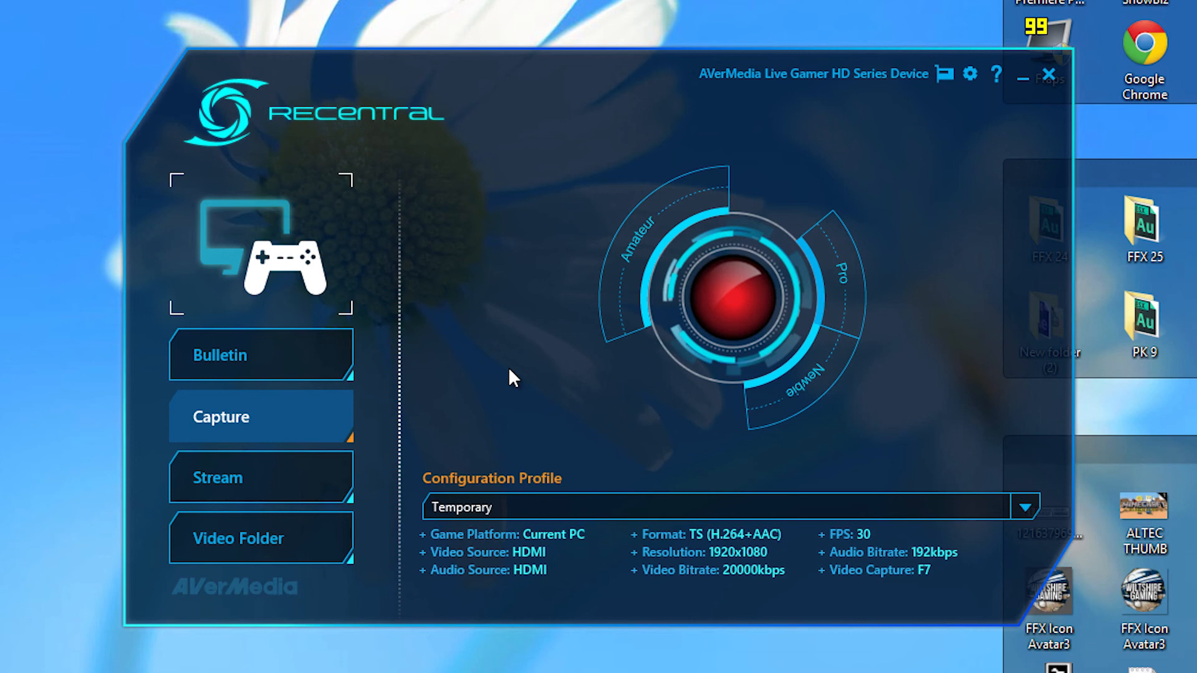
mouse_move(869, 276)
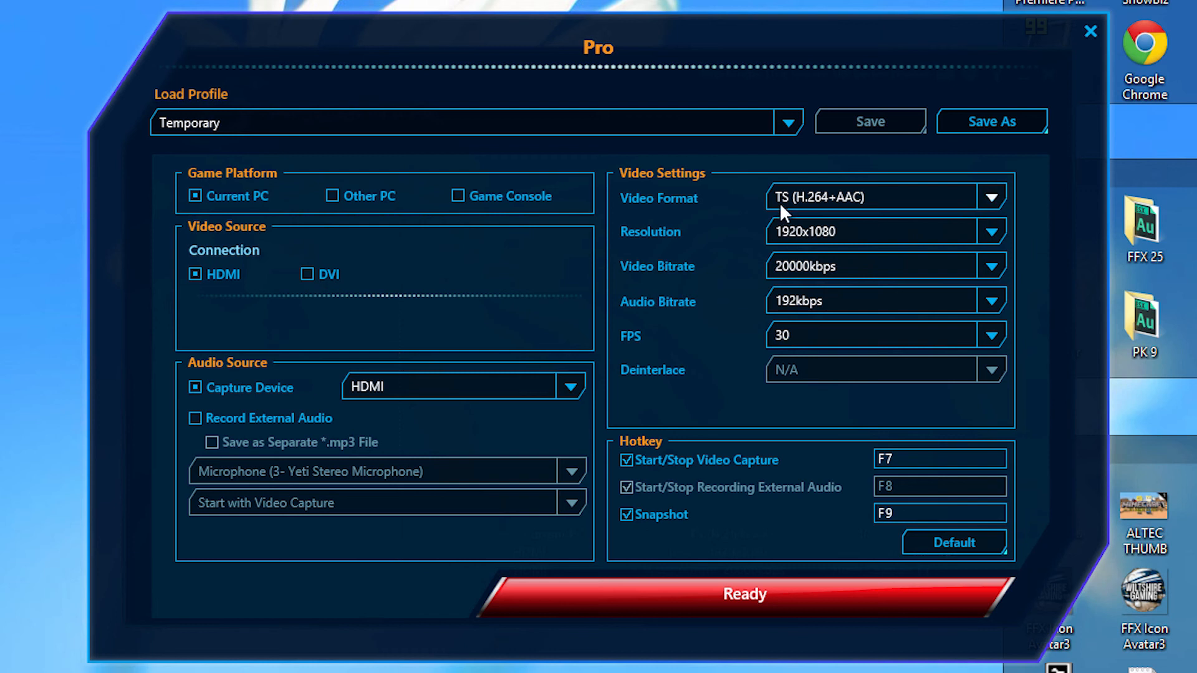
mouse_move(709, 248)
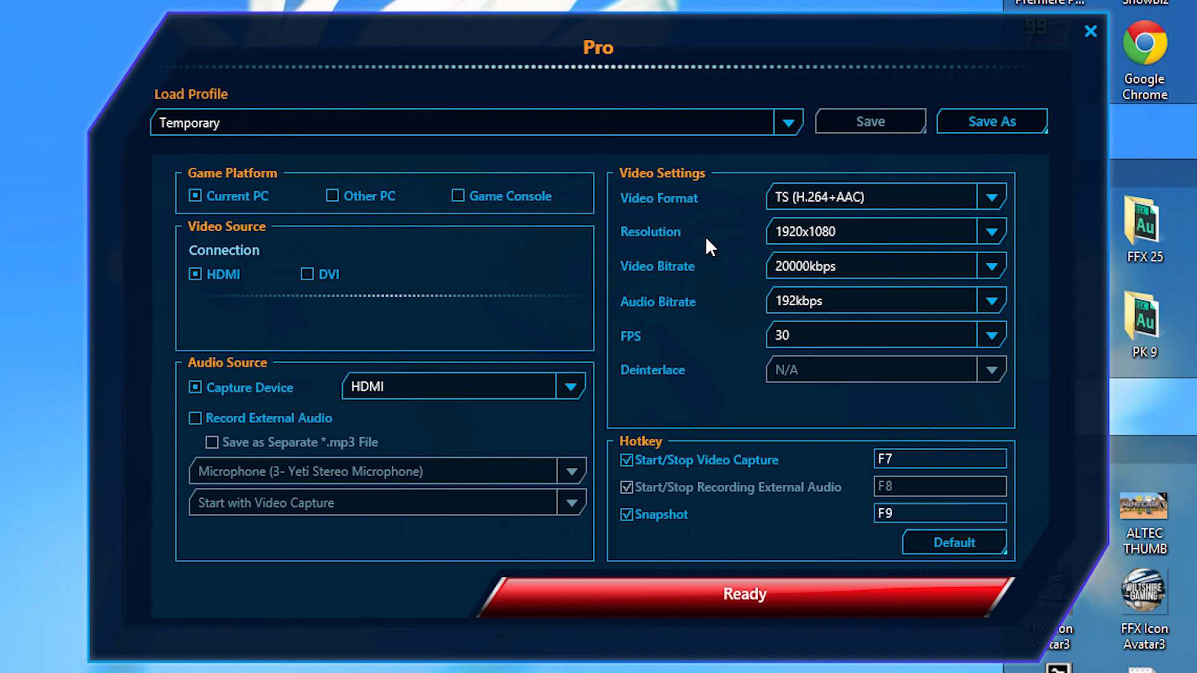
mouse_move(879, 276)
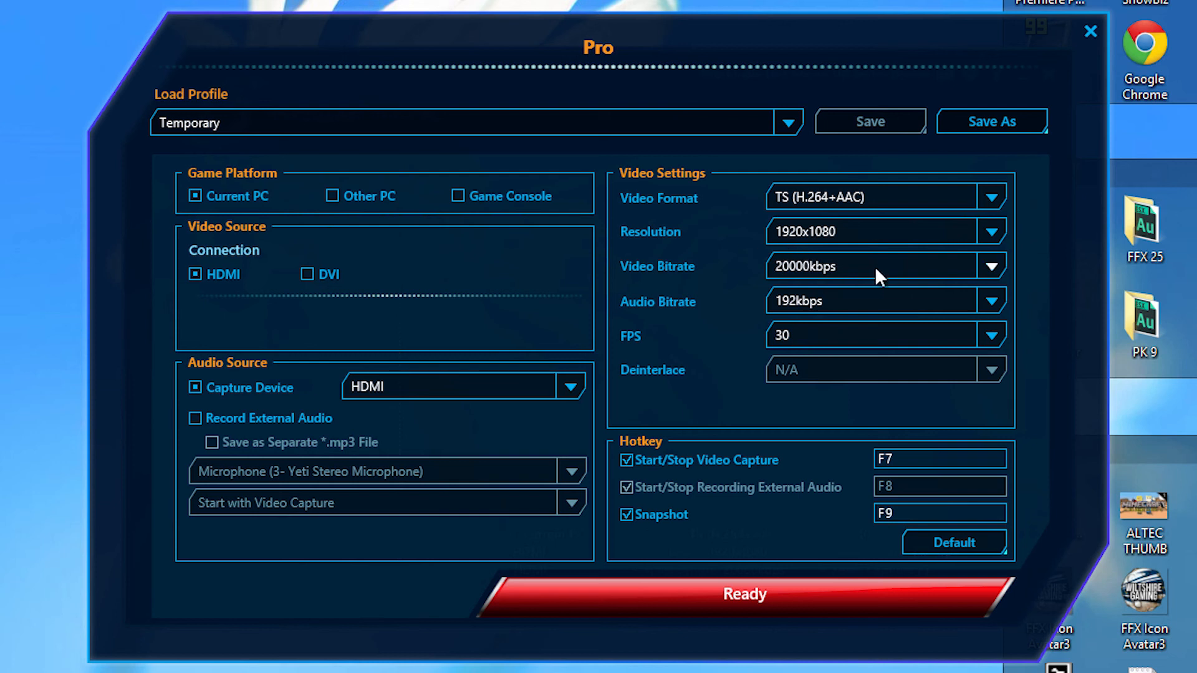
mouse_move(866, 283)
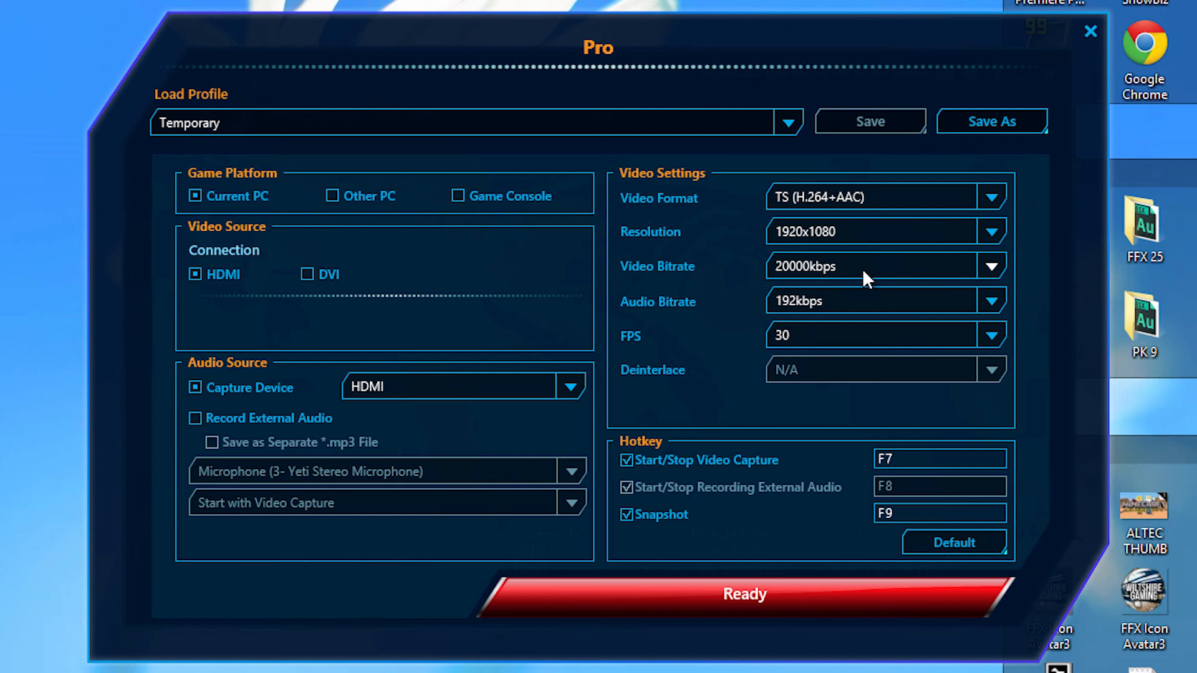
mouse_move(832, 310)
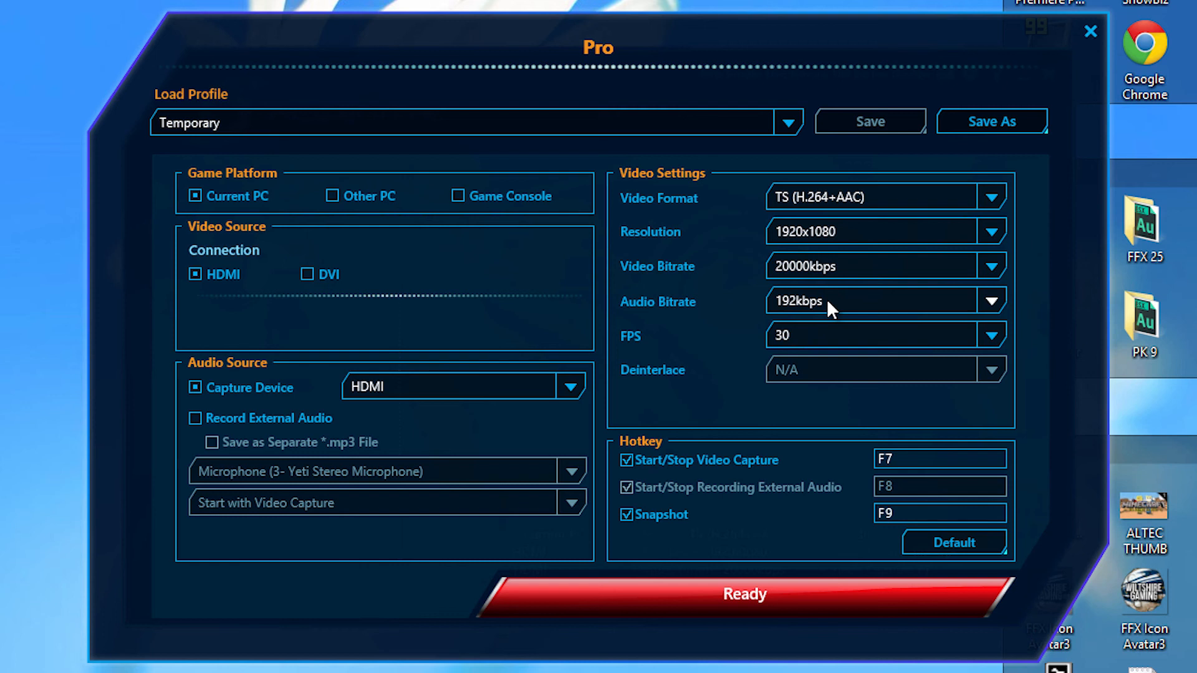
mouse_move(814, 349)
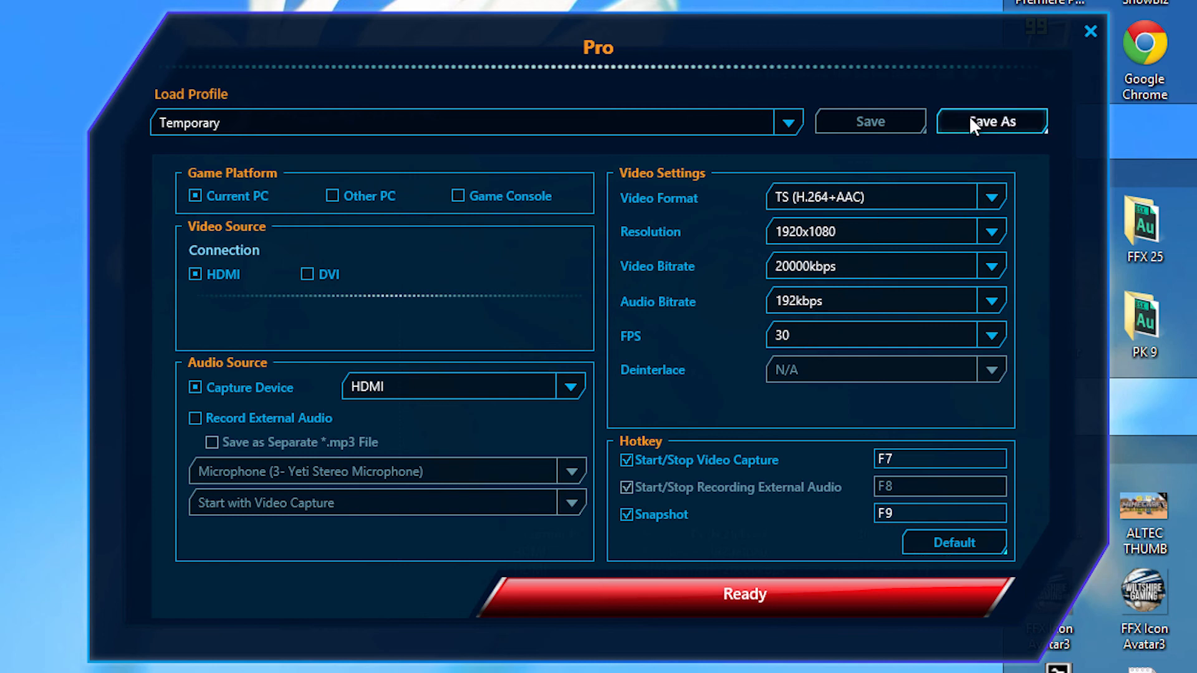
Step: Save the current capture settings as a new profile 'temp2' and close the Pro panel
click(992, 121)
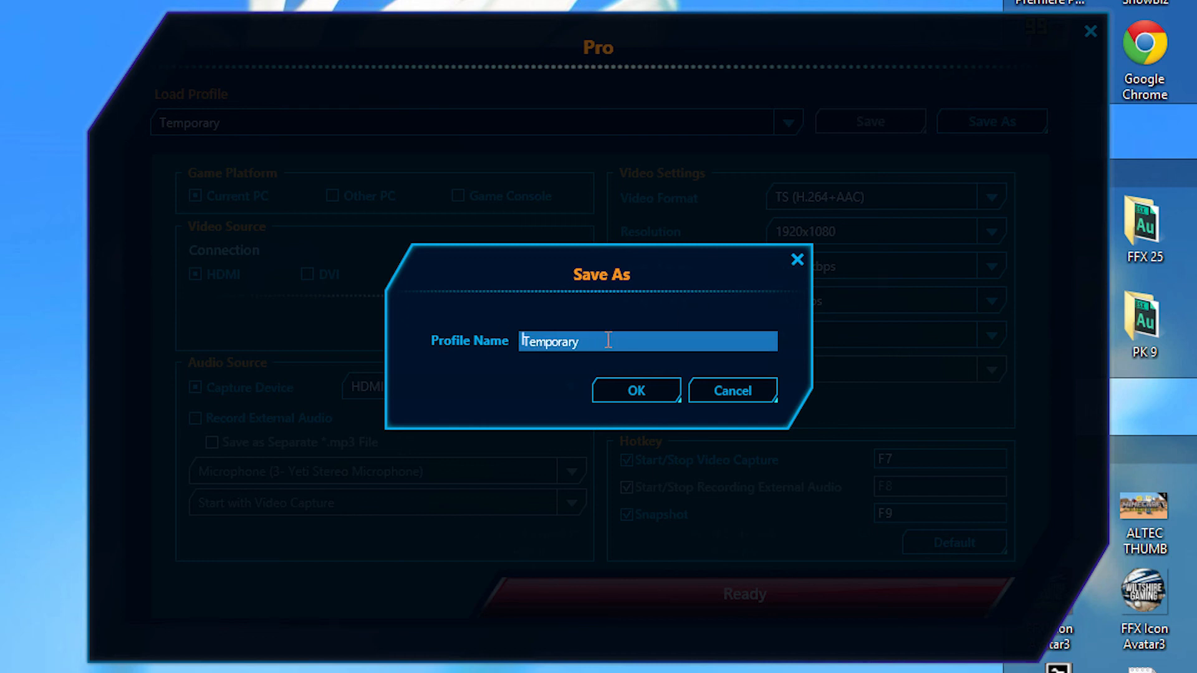
text(temp2)
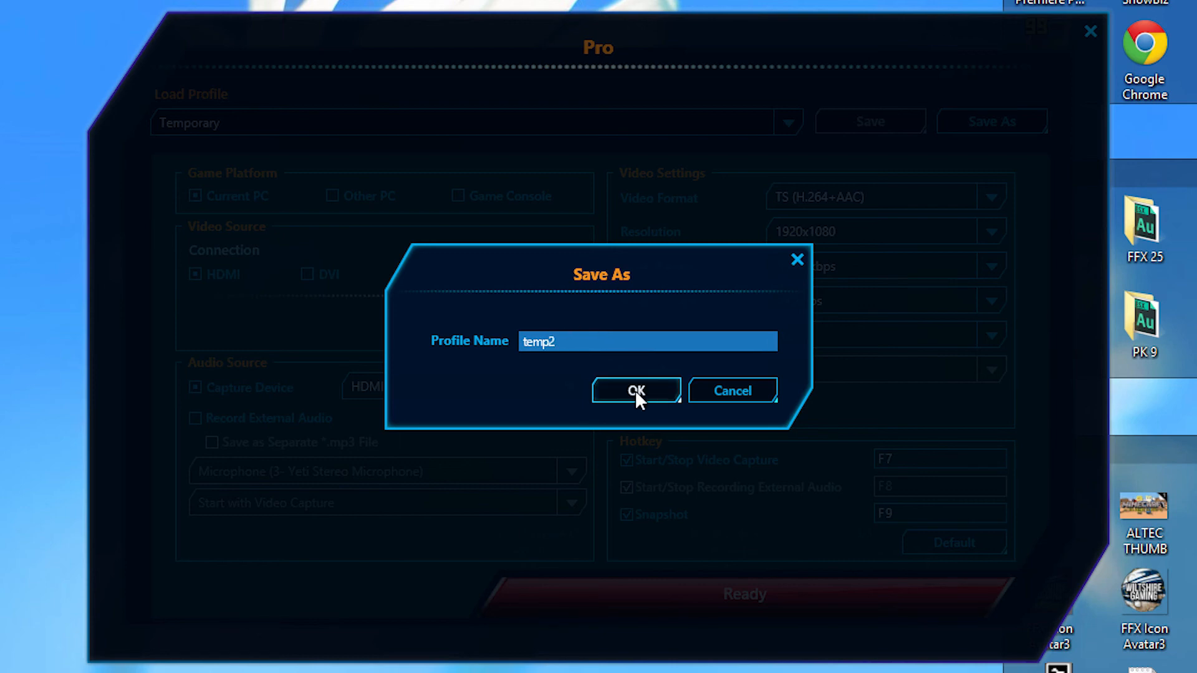
click(635, 390)
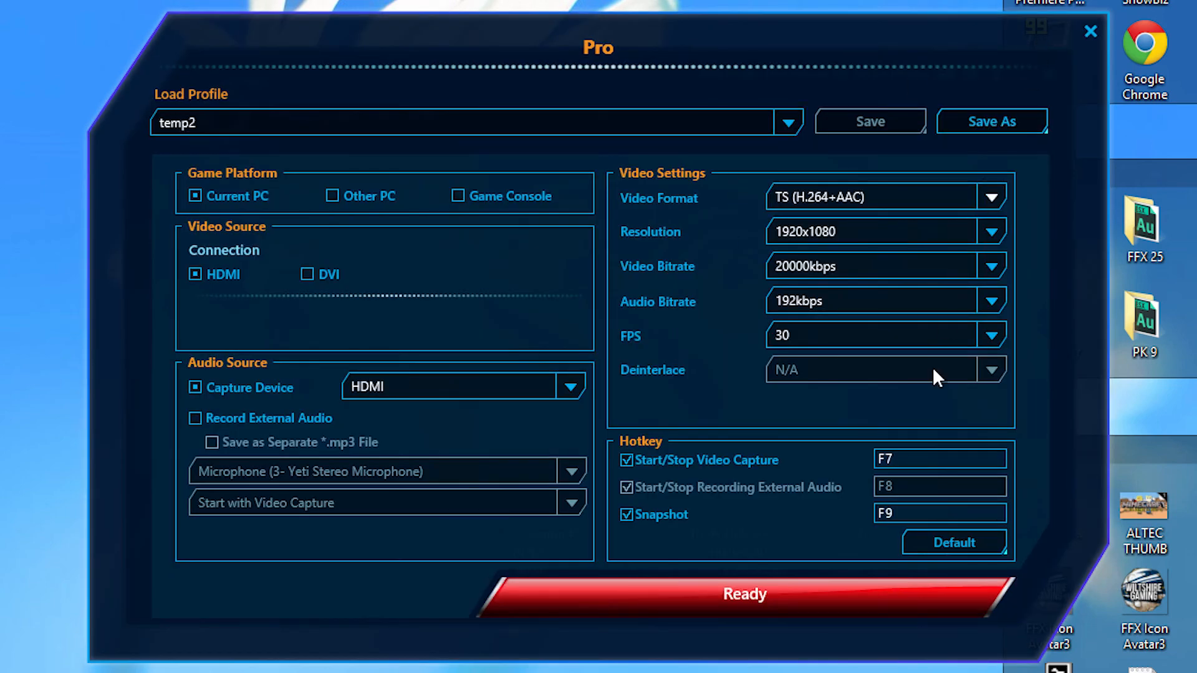
mouse_move(1088, 31)
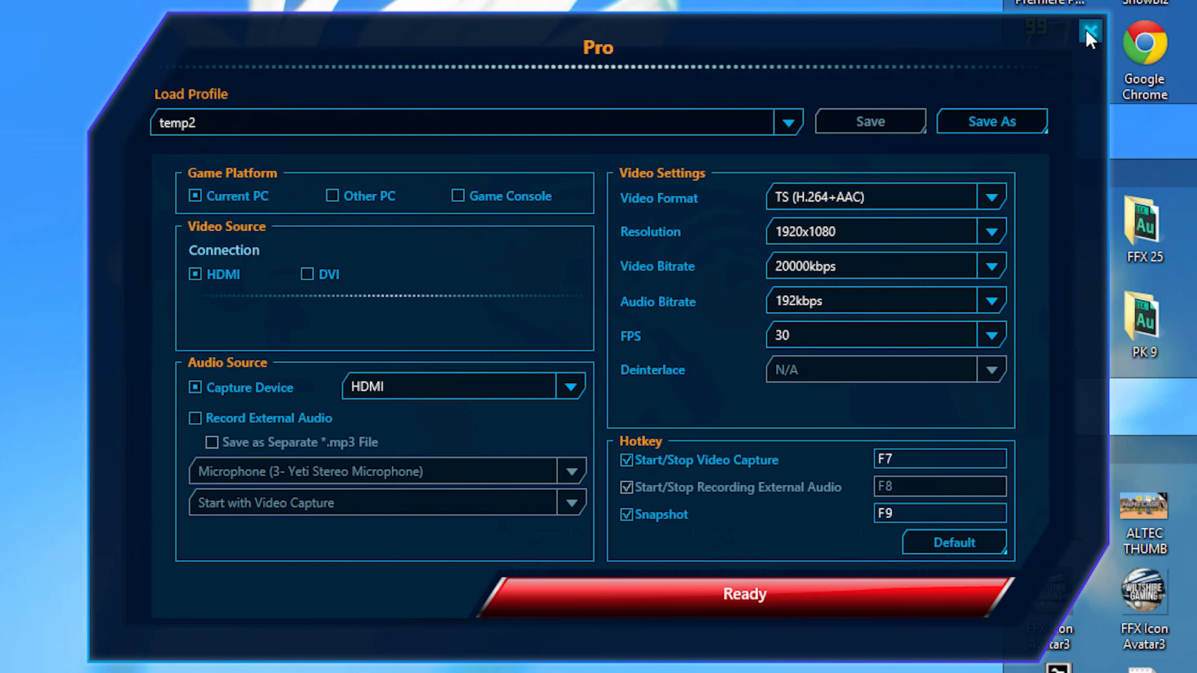
click(1090, 30)
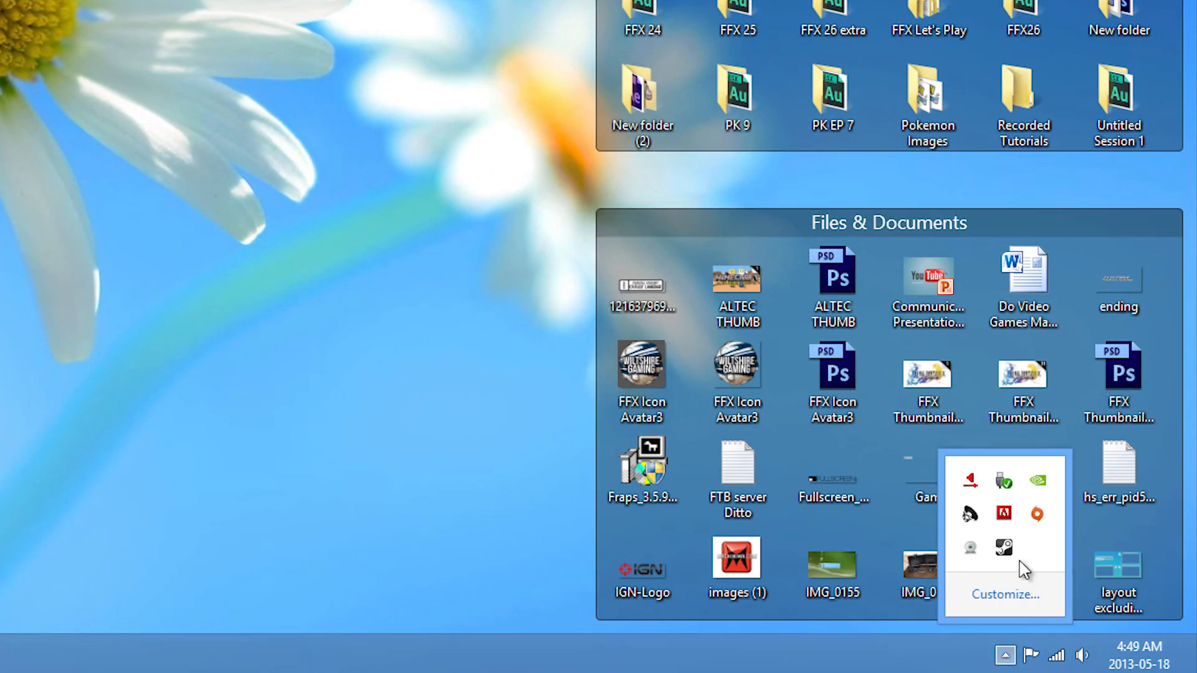
mouse_move(68, 330)
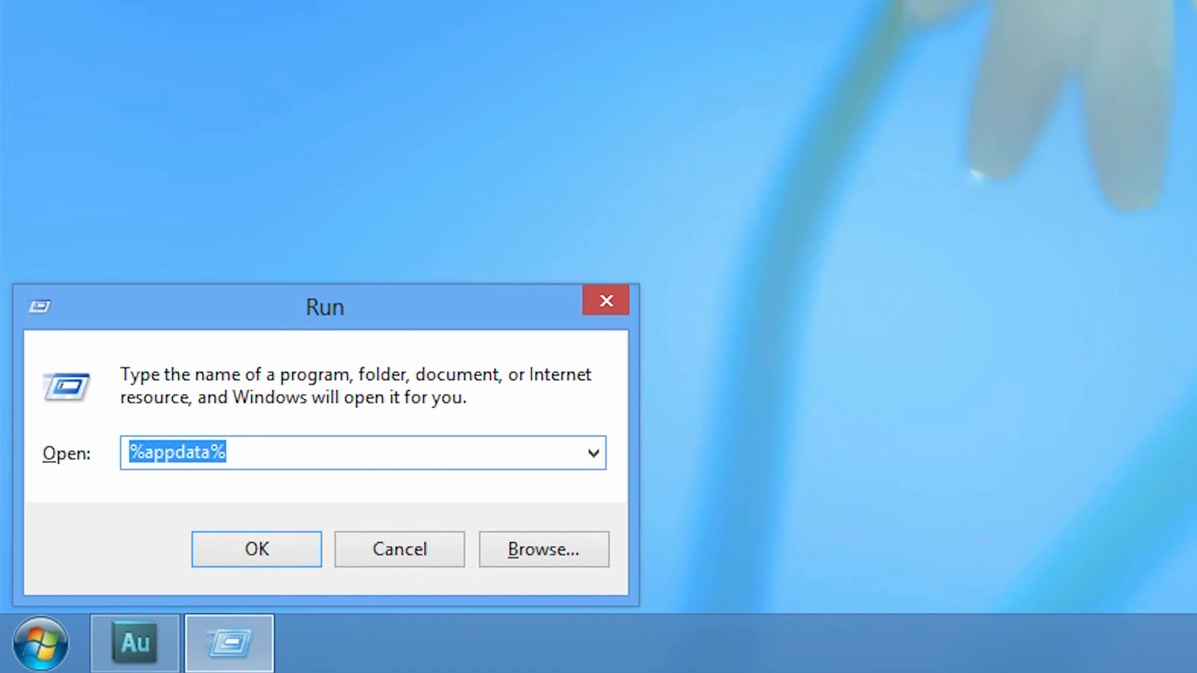
mouse_move(75, 618)
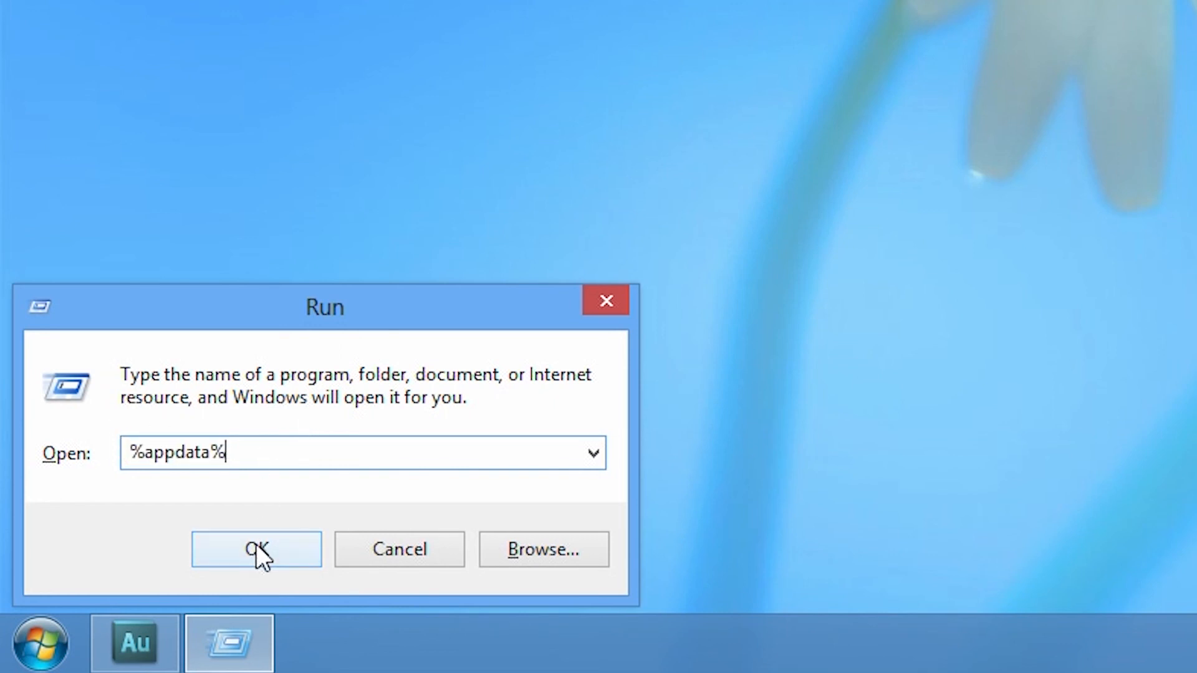
Step: Submit %appdata% in the Run dialog to open the Roaming folder
click(256, 549)
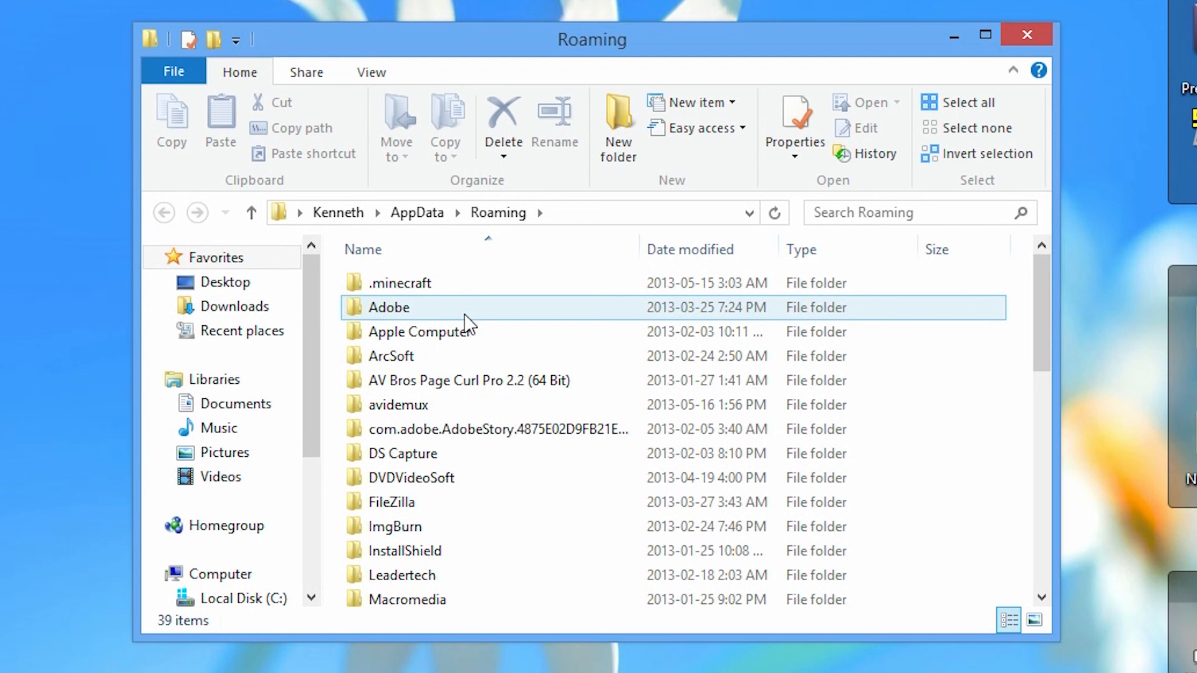
mouse_move(464, 321)
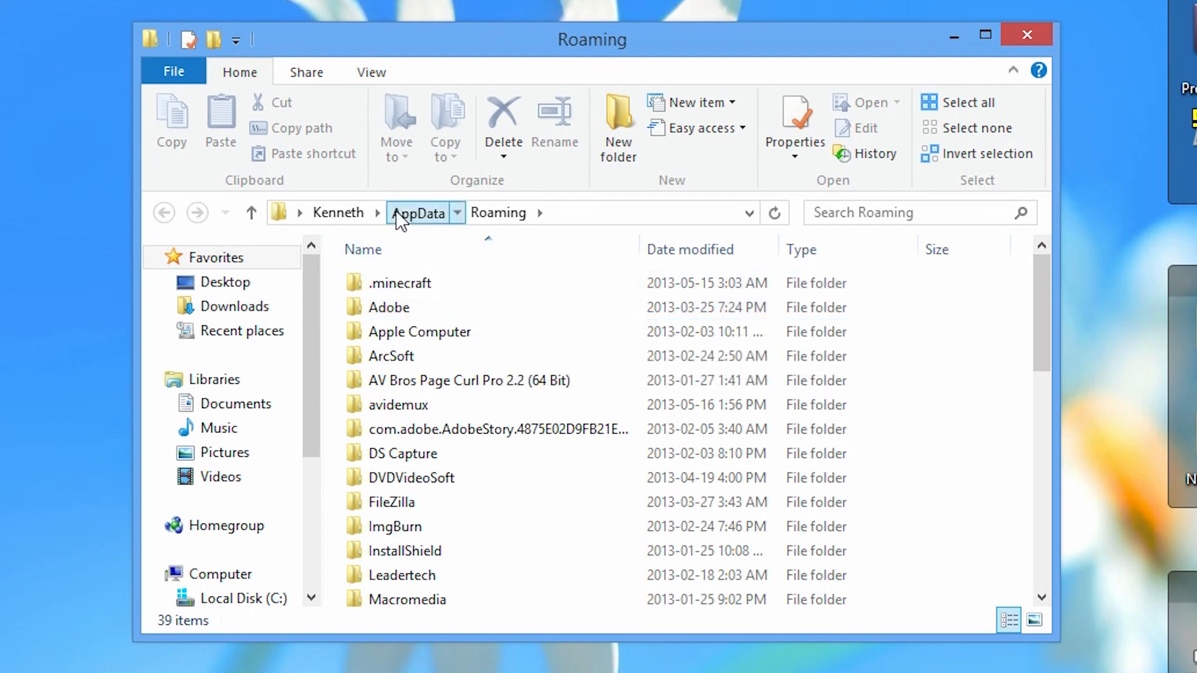
Step: Go up to AppData, then into Local\RECentral to list the Profile XML files
click(421, 213)
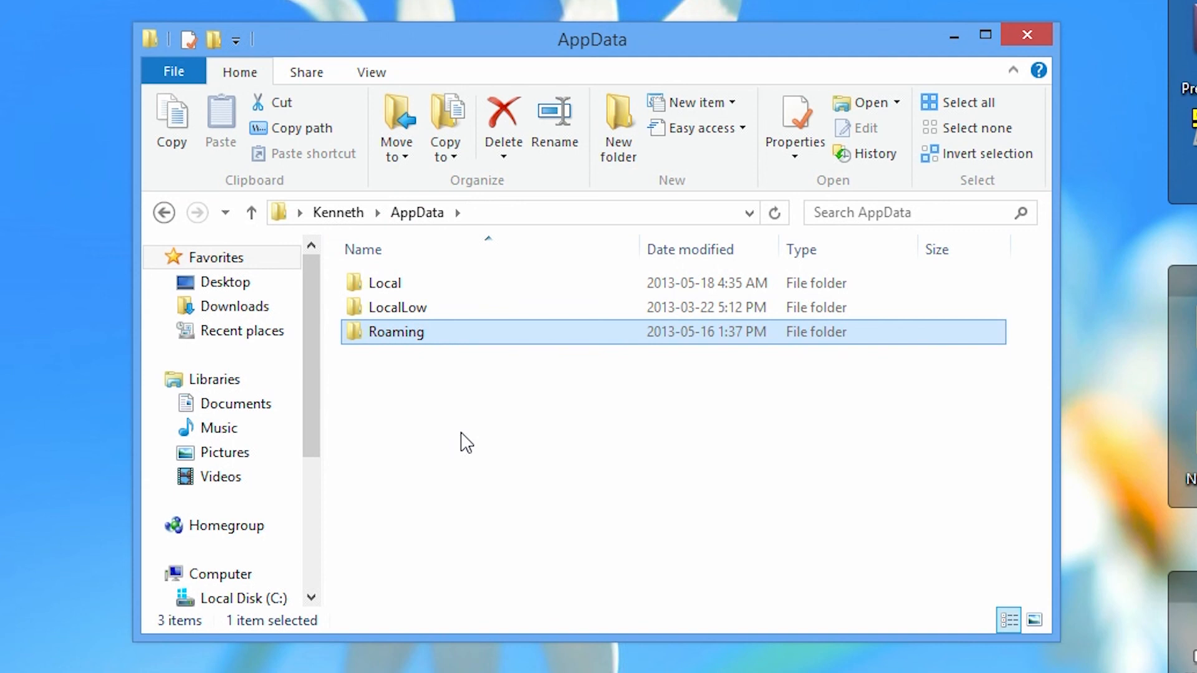
click(384, 283)
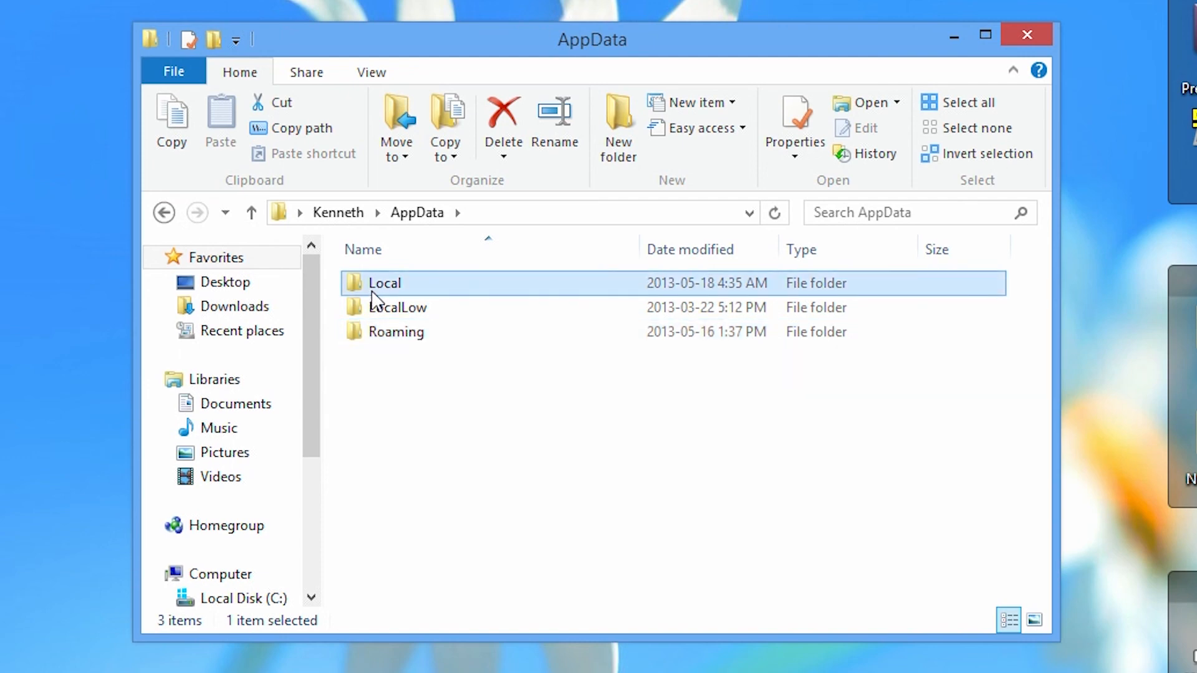
double_click(383, 283)
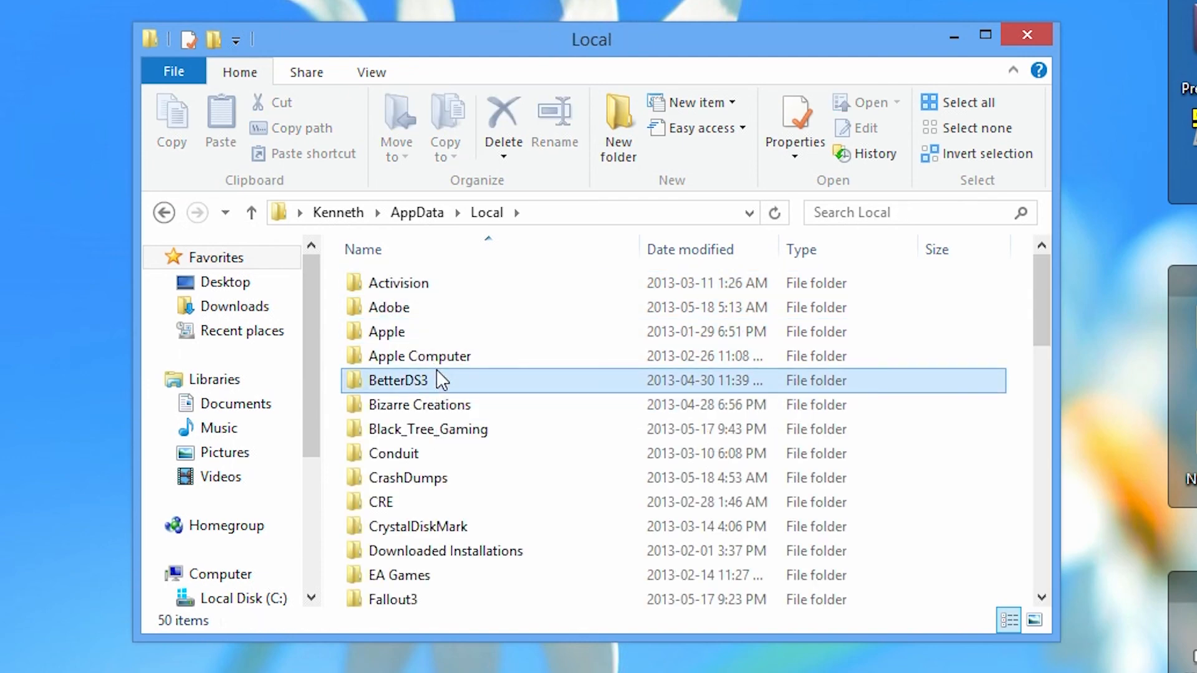
click(409, 472)
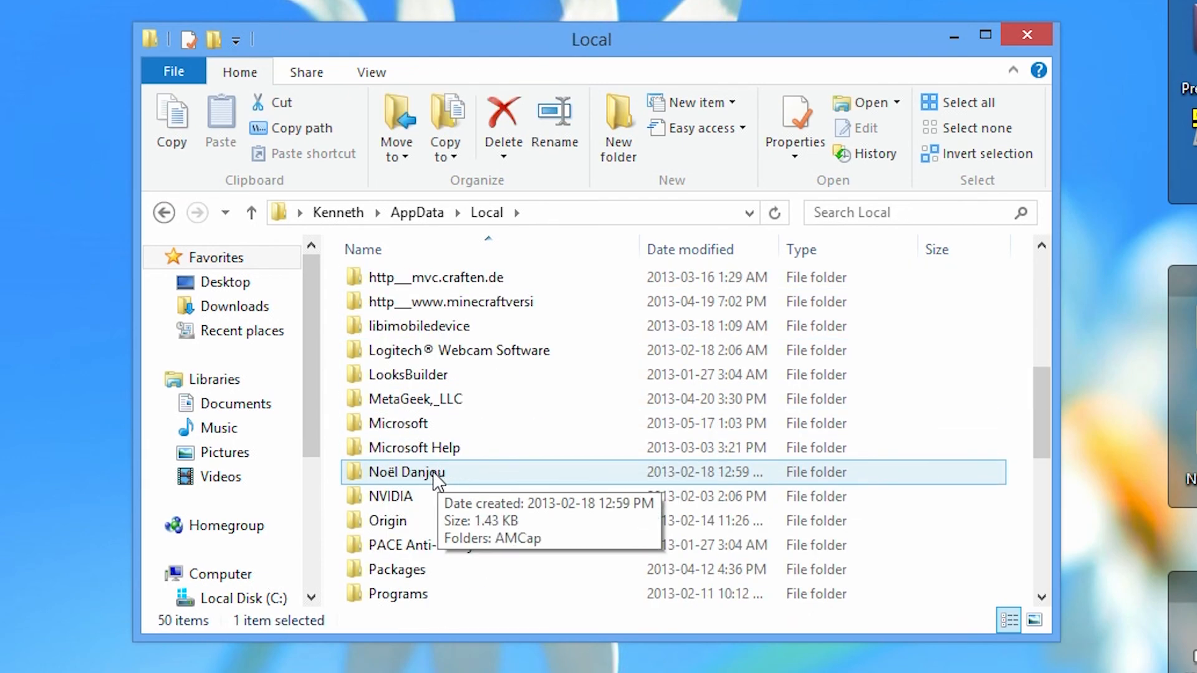
scroll(down, 3)
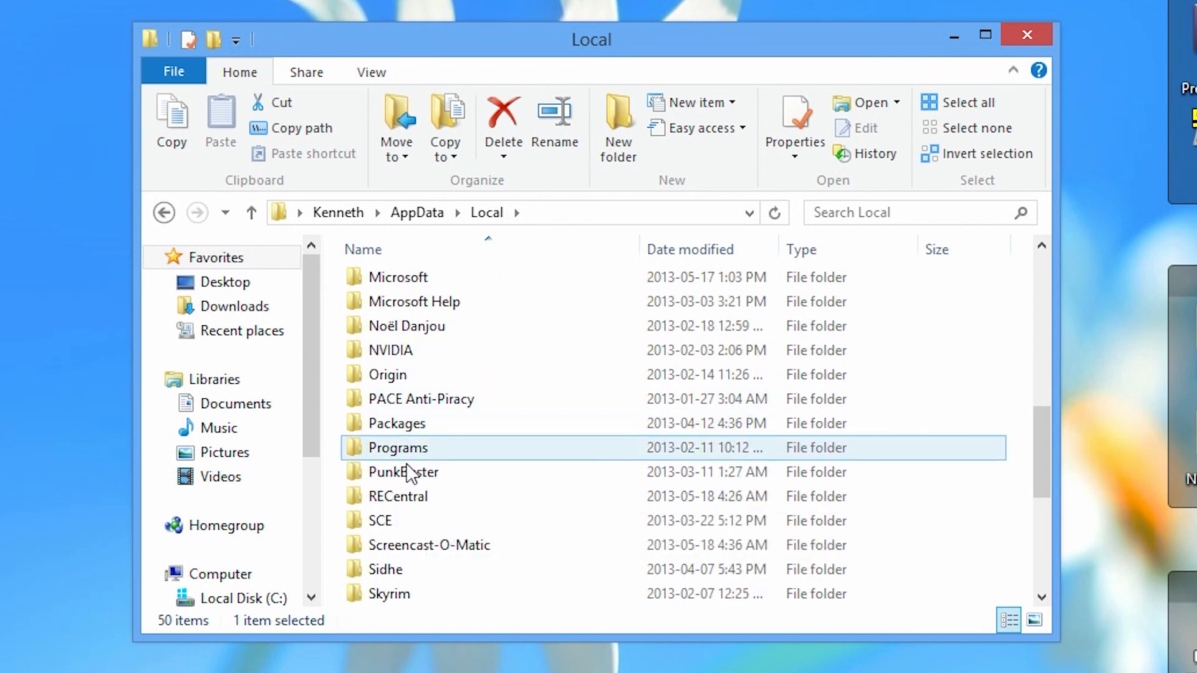
double_click(399, 497)
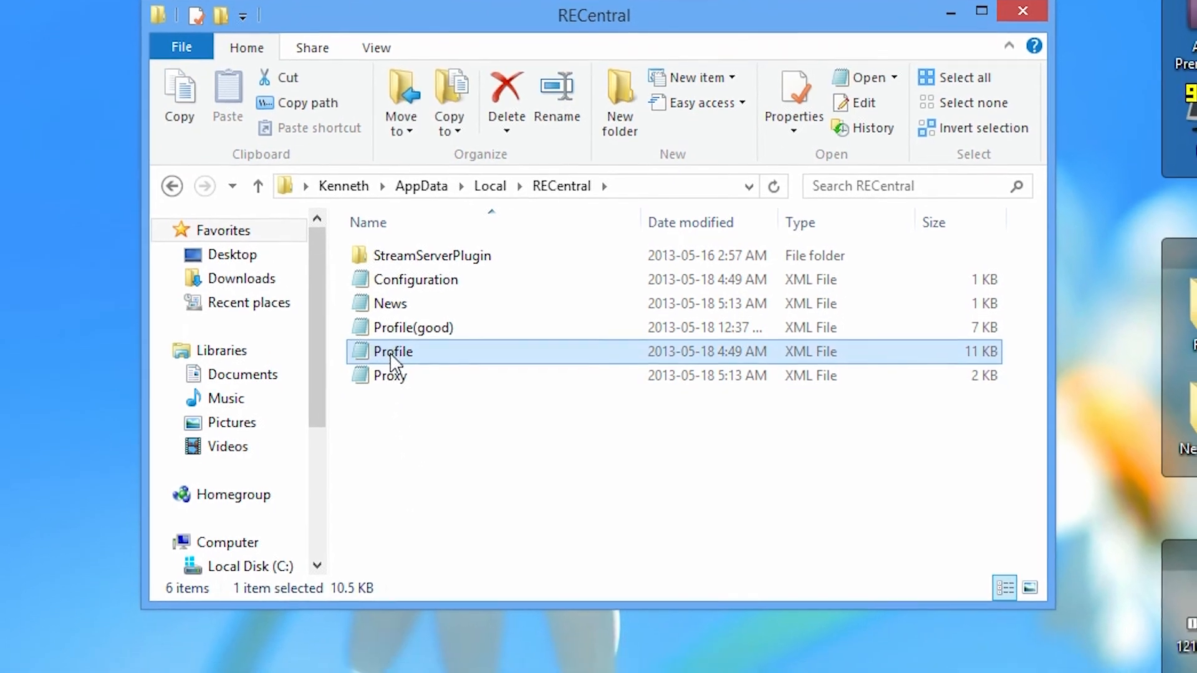
right_click(392, 351)
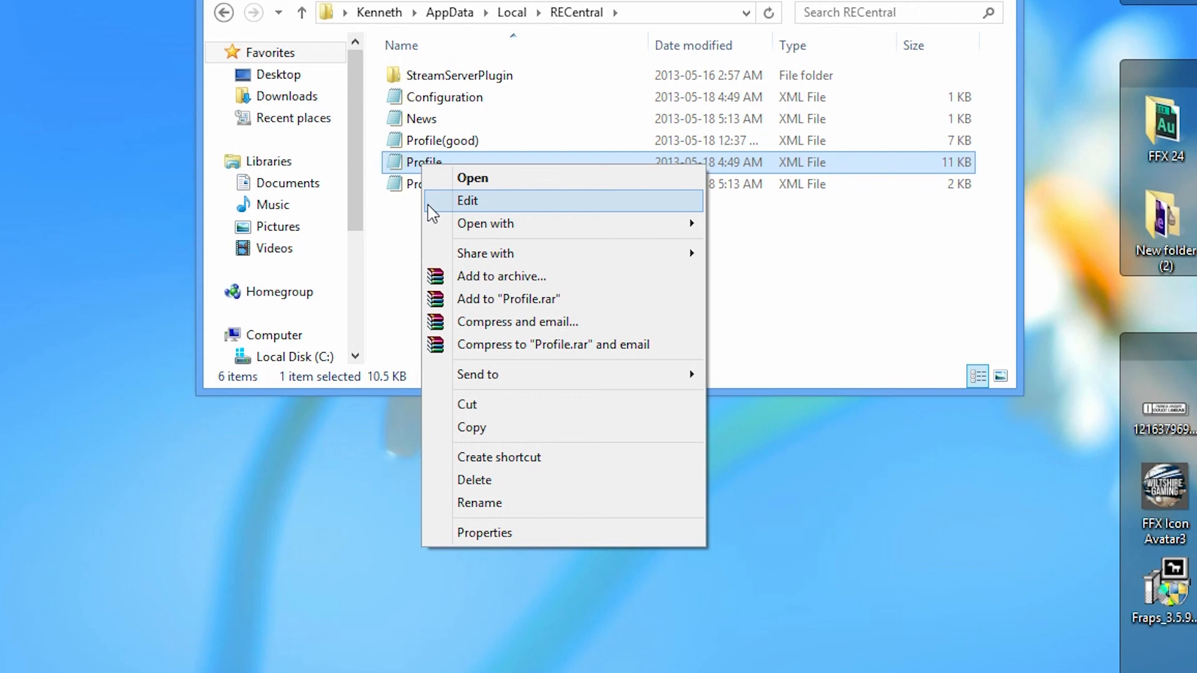
click(485, 533)
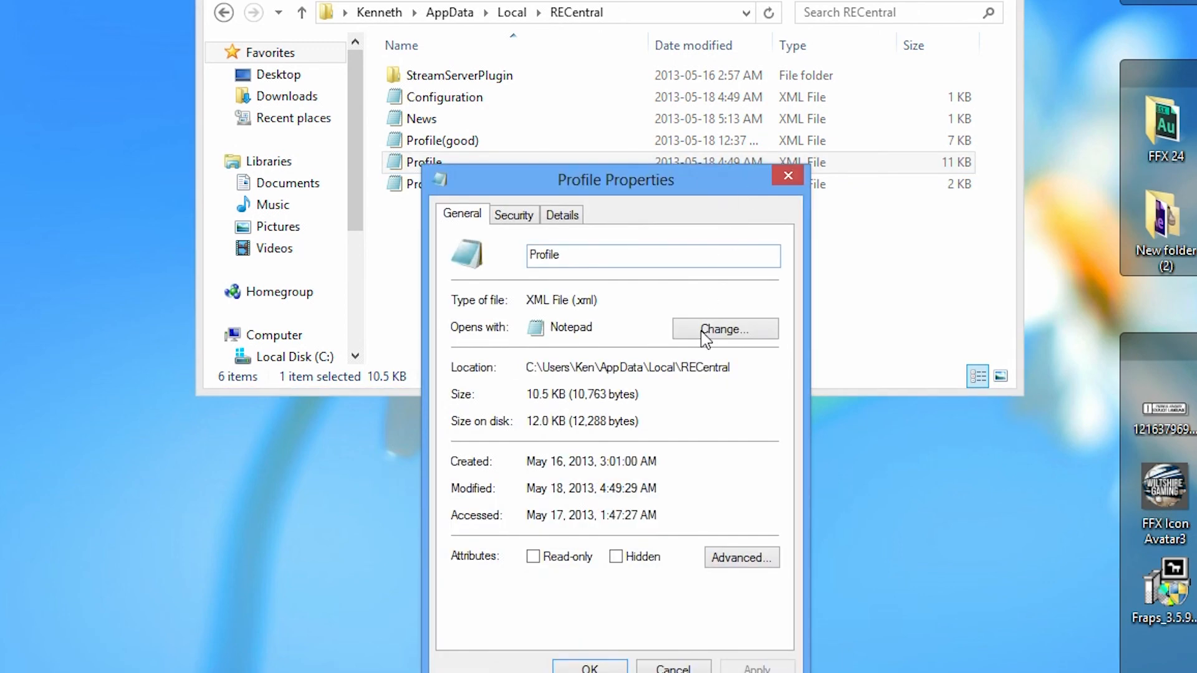
click(725, 328)
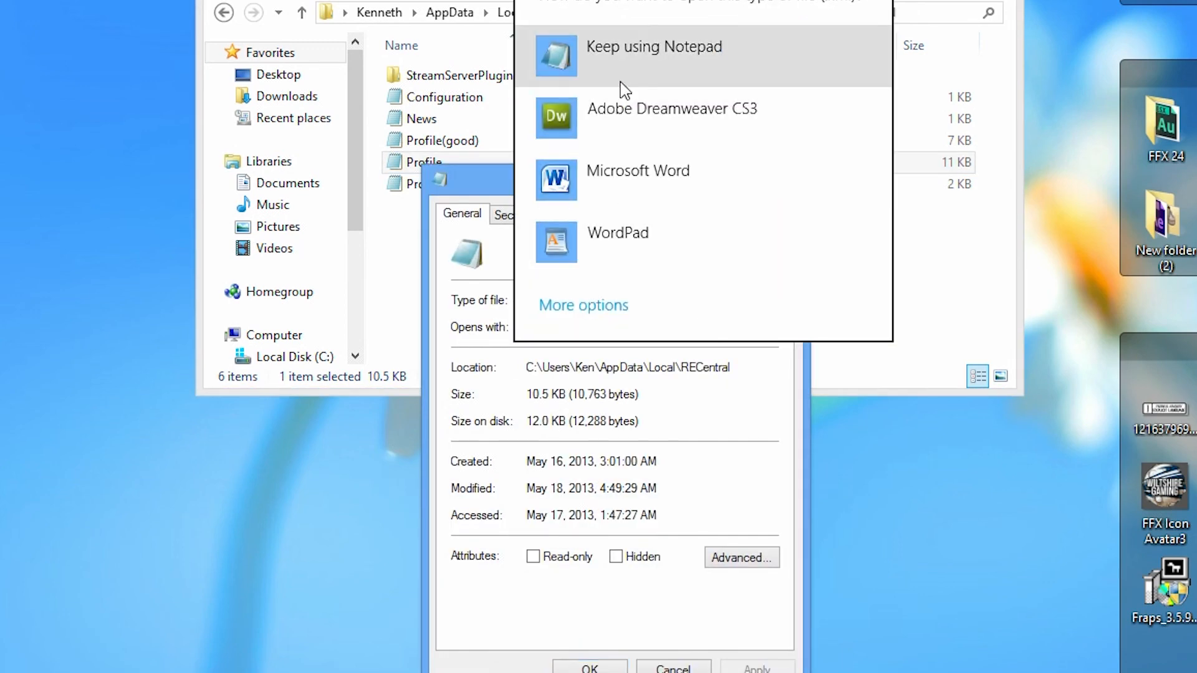
click(654, 46)
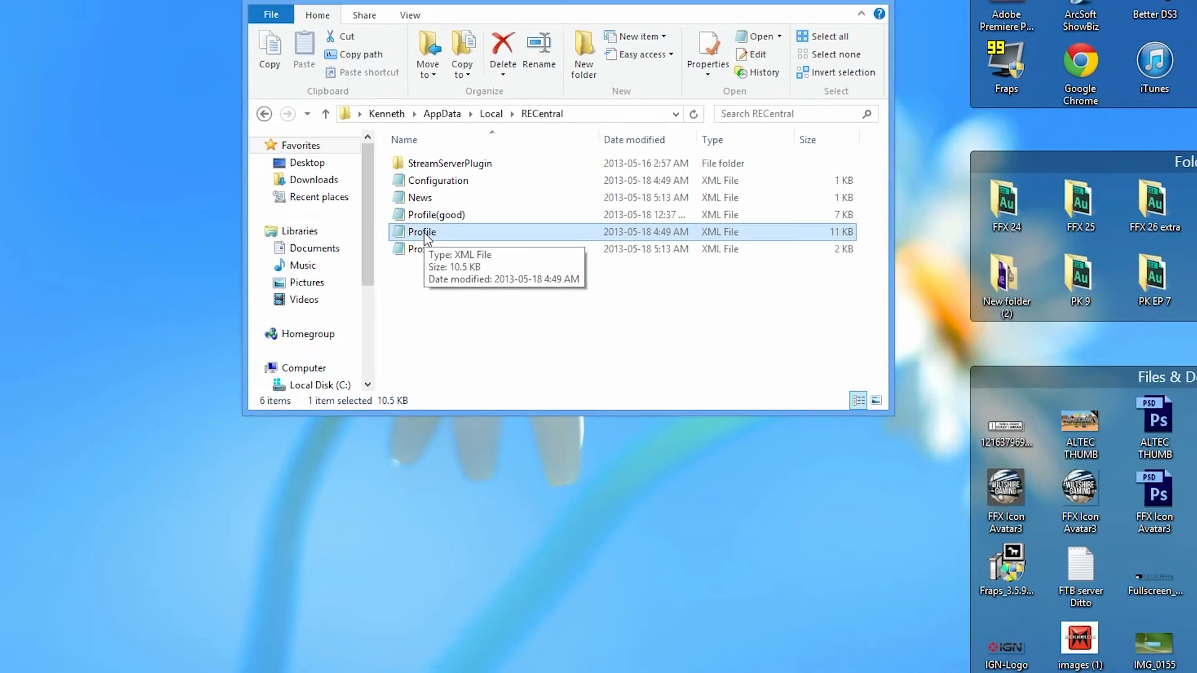
Step: Open Profile.xml in Notepad, raise the profile's Bitrate from 20000 to 60000, and save
double_click(421, 232)
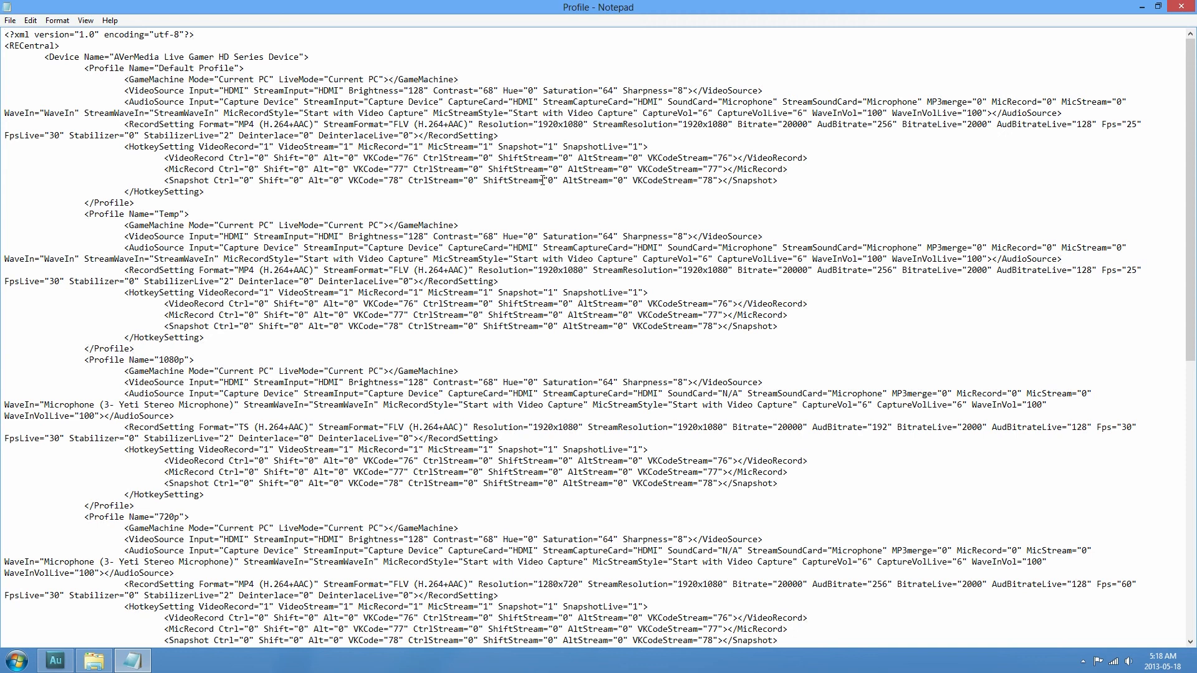
scroll(down, 3)
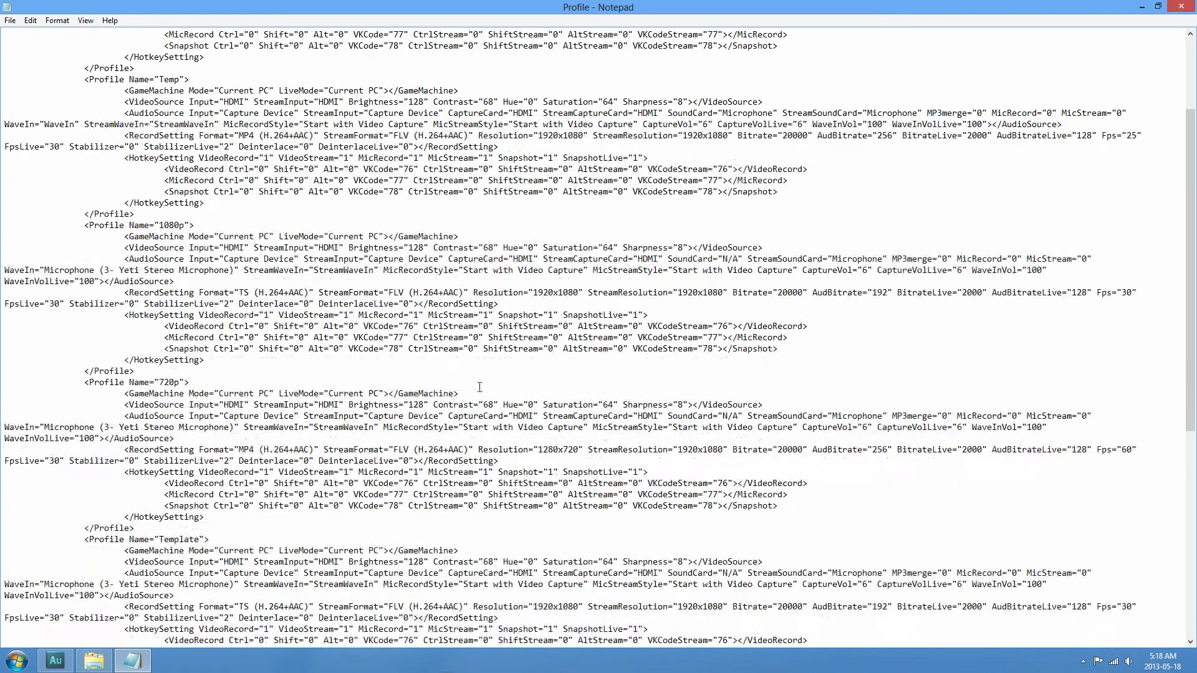
scroll(down, 3)
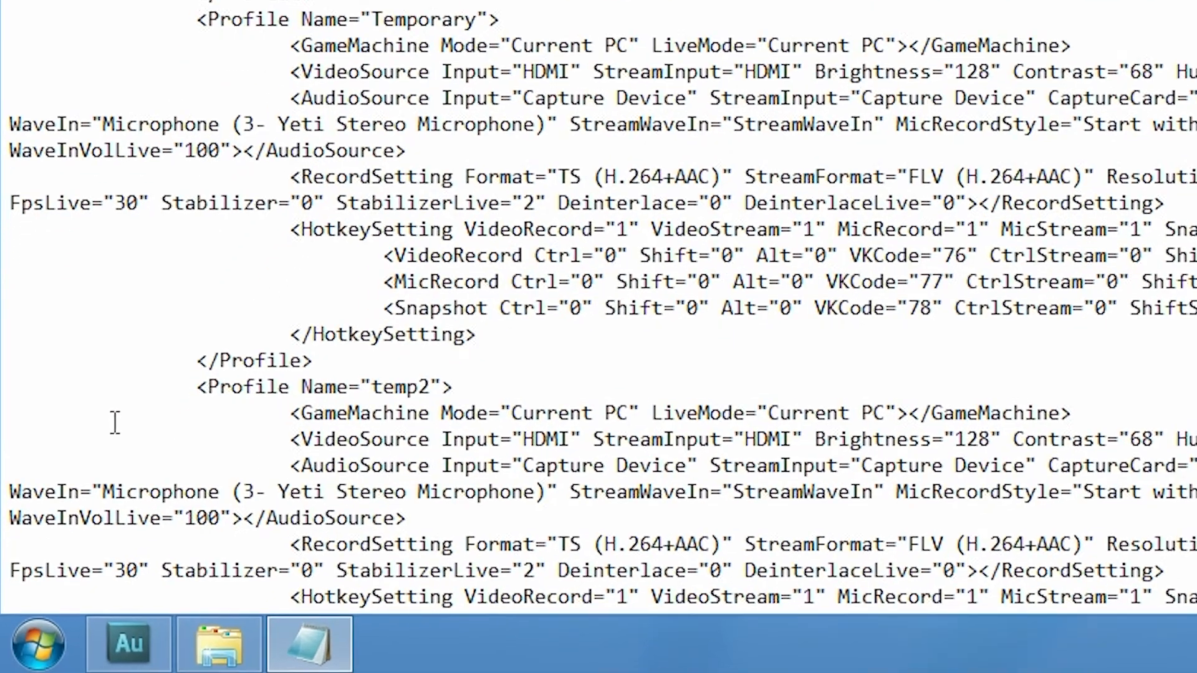
drag(197, 386, 446, 387)
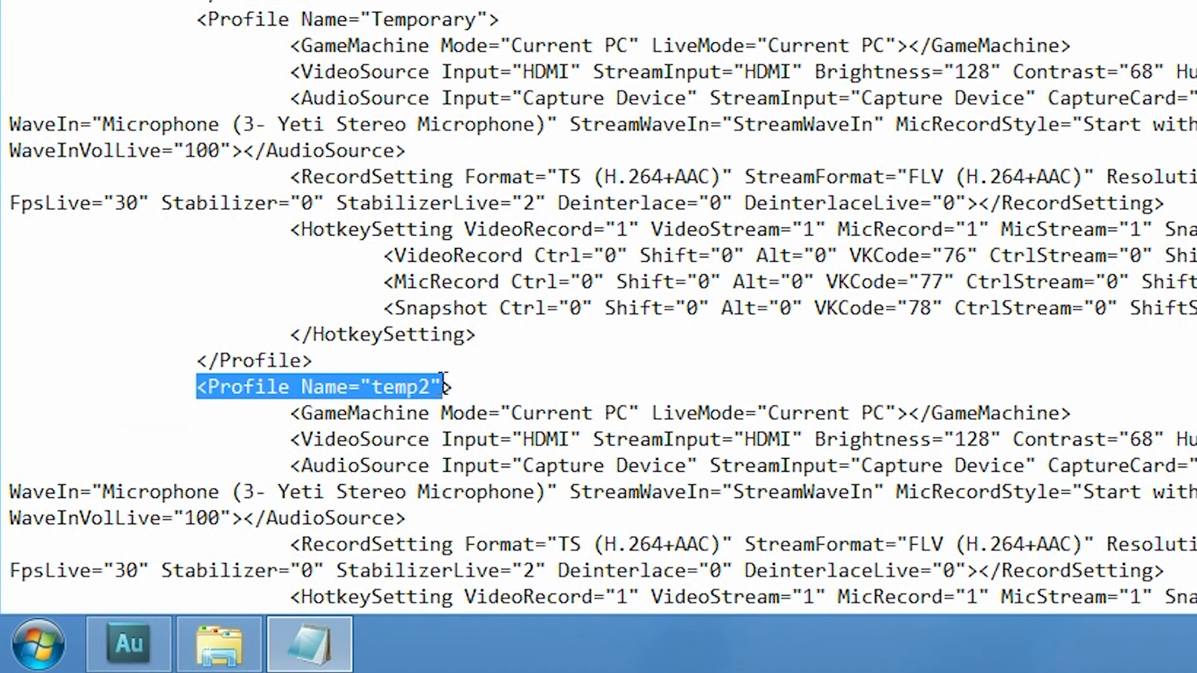
scroll(down, 3)
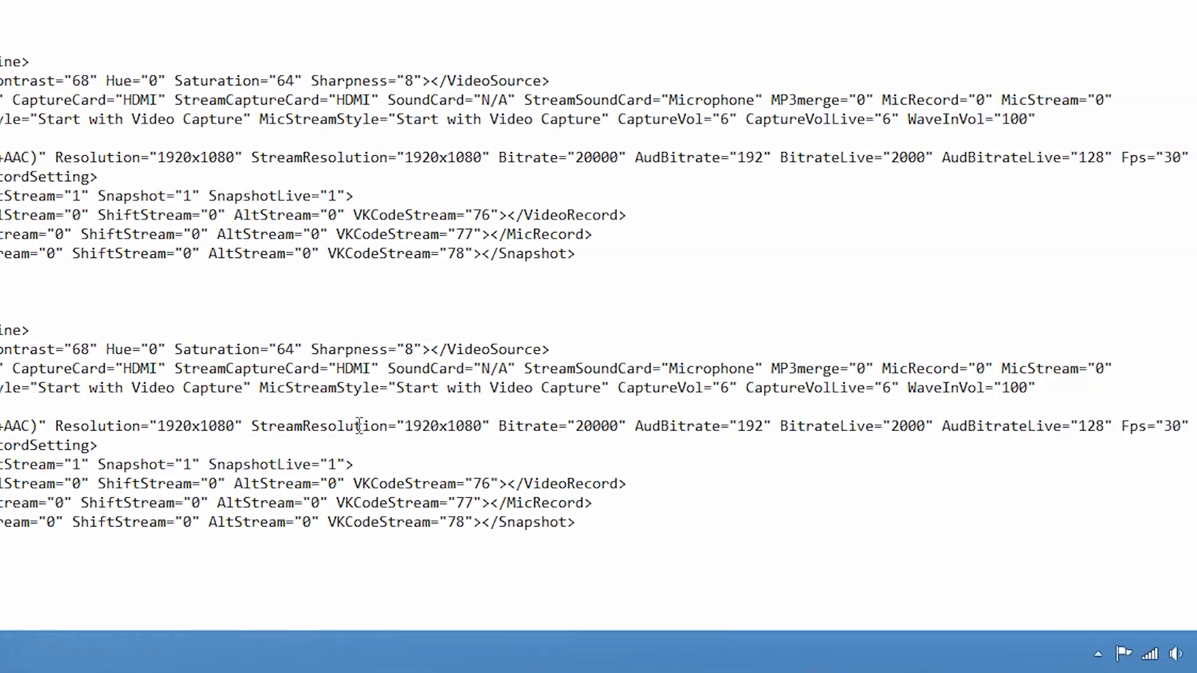
scroll(right, 3)
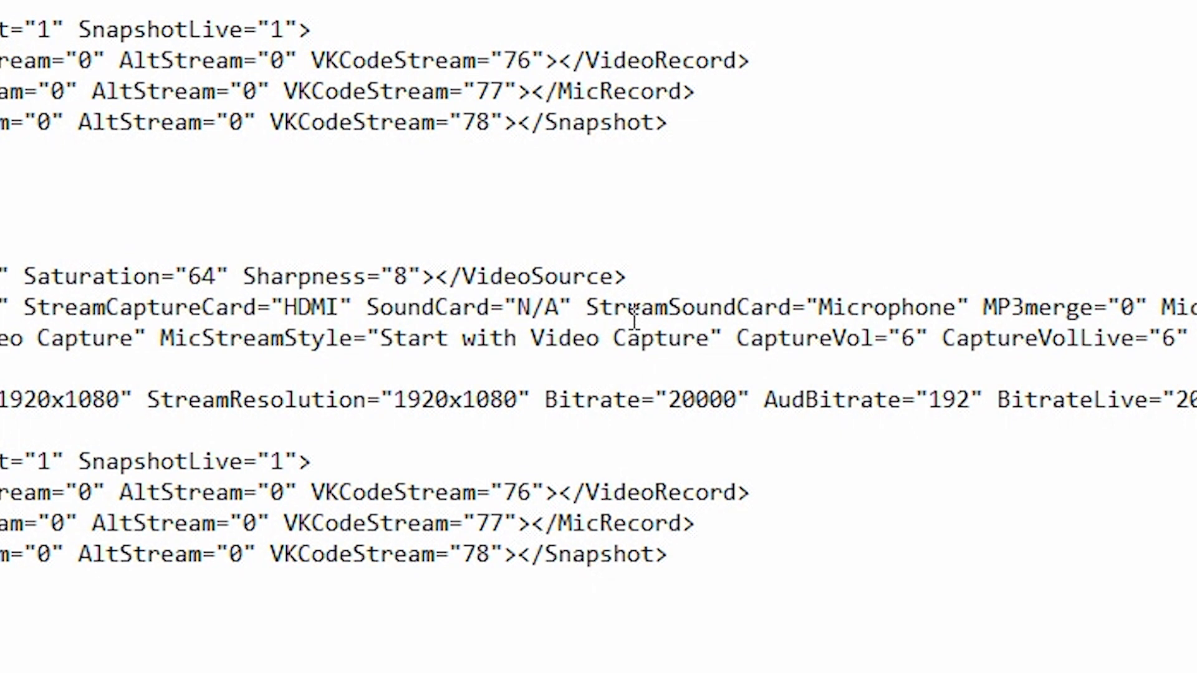
mouse_move(733, 447)
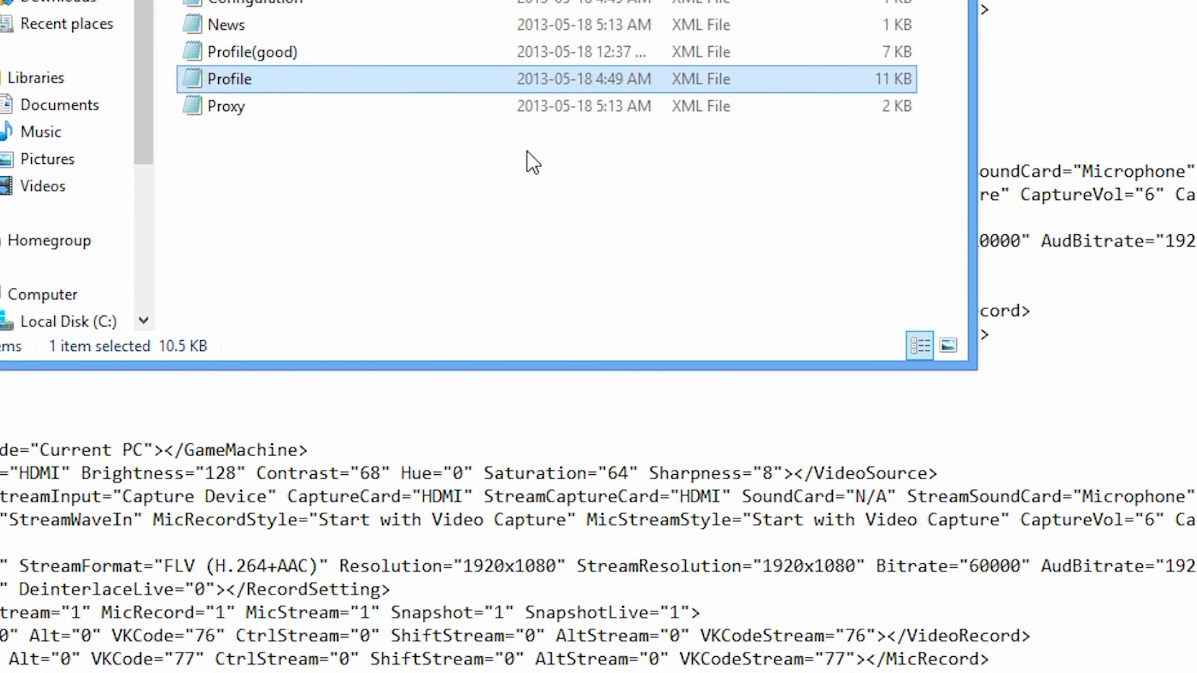
click(18, 40)
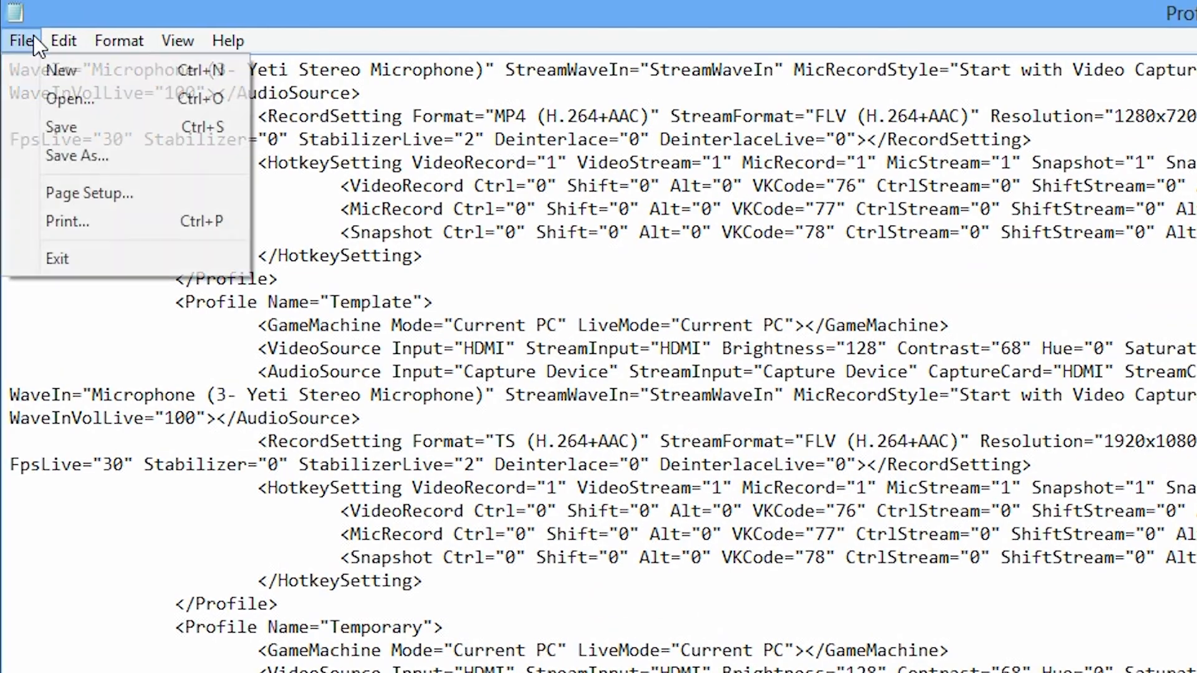
click(21, 40)
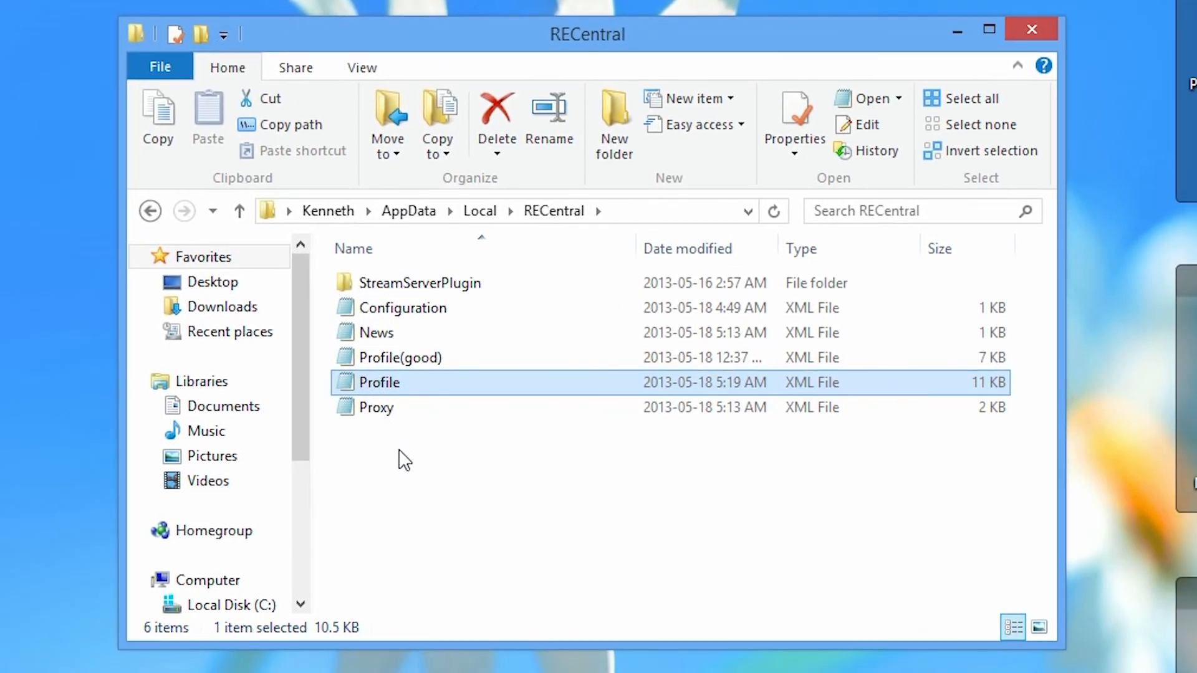
Step: Tick Read-only in the Profile file's Properties, apply it, and close File Explorer
right_click(379, 383)
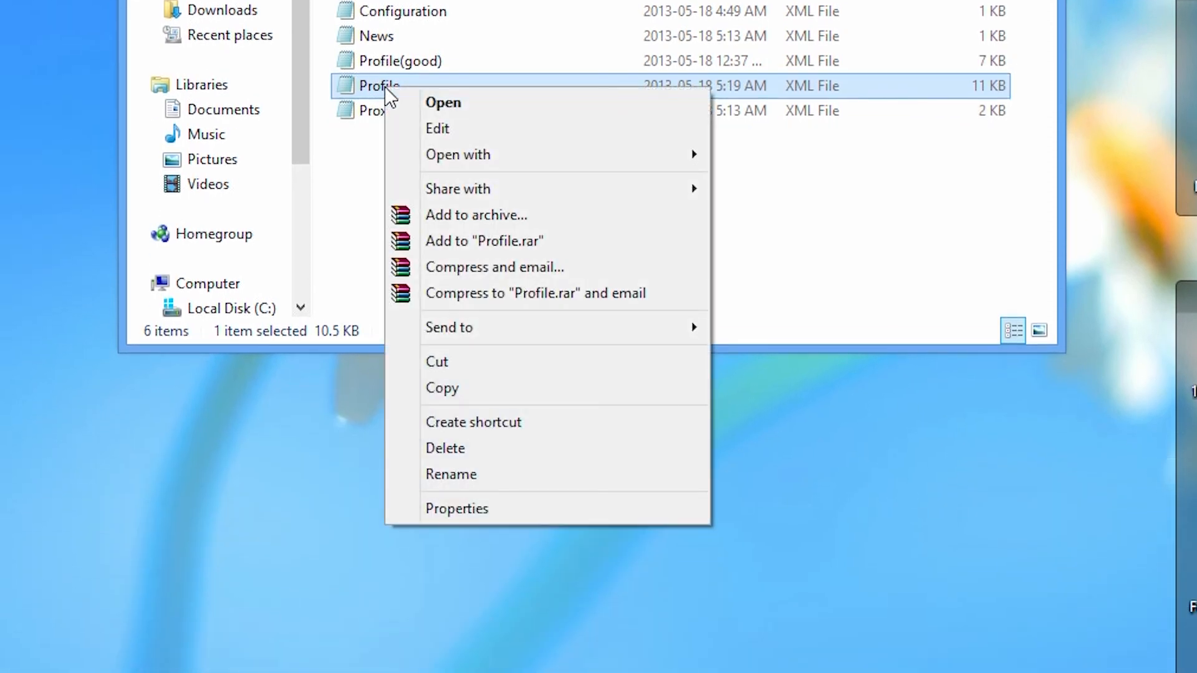
mouse_move(464, 515)
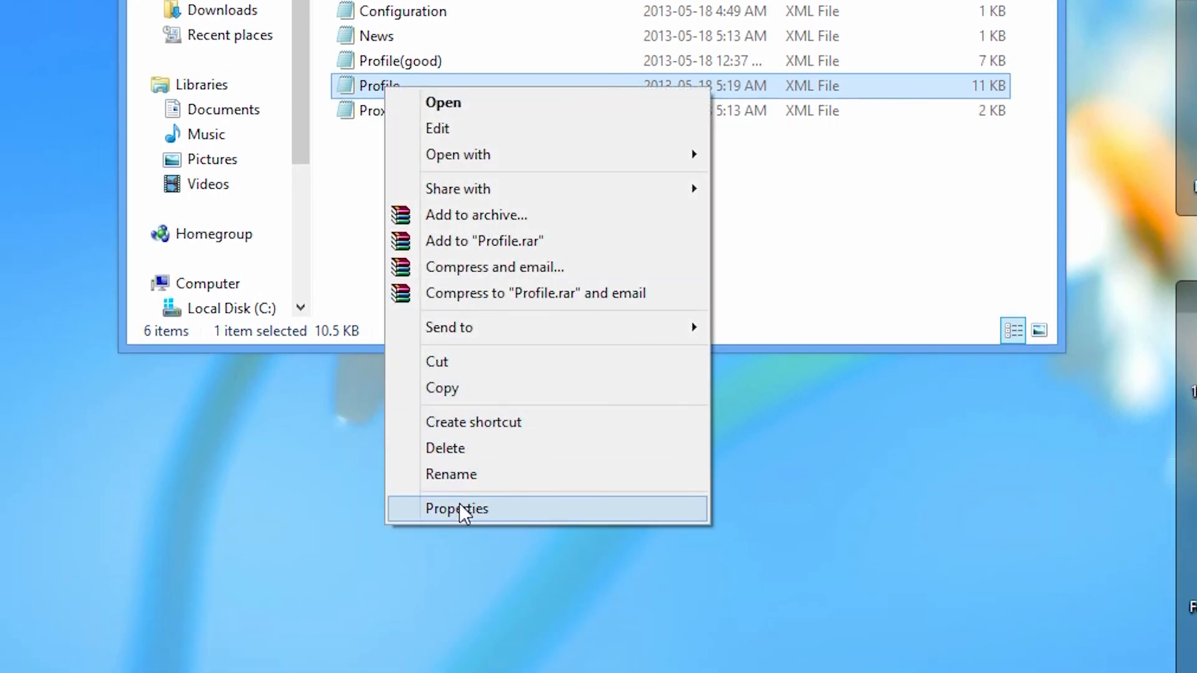
click(456, 509)
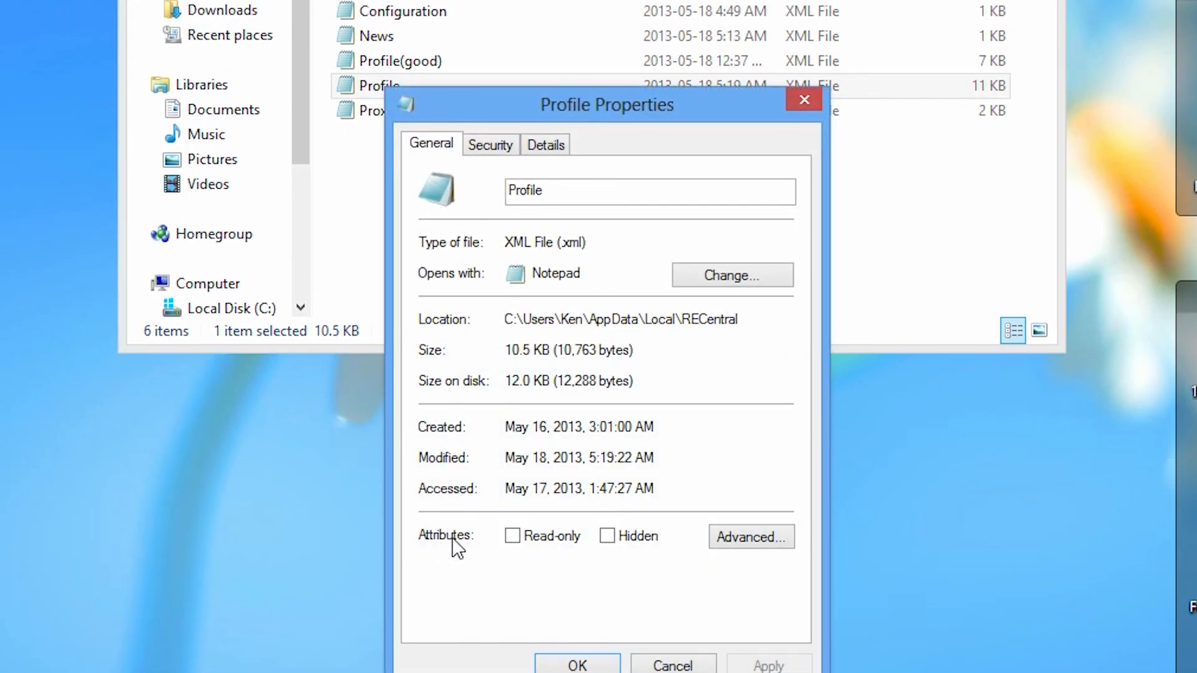
click(512, 536)
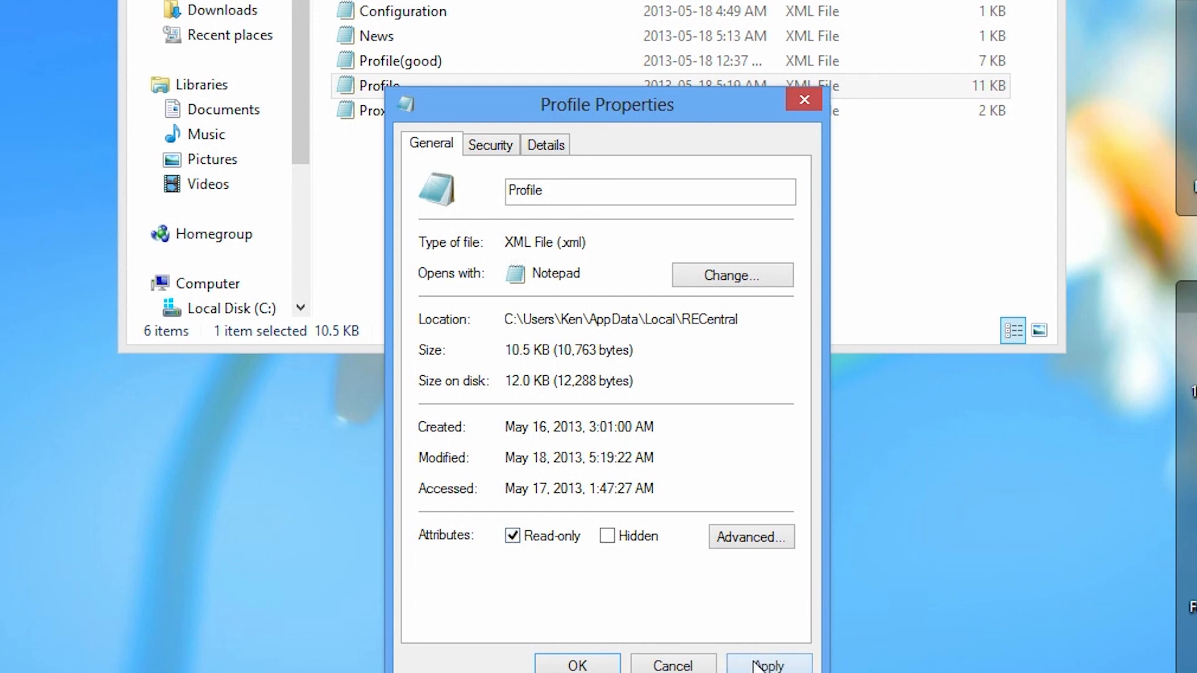
click(575, 665)
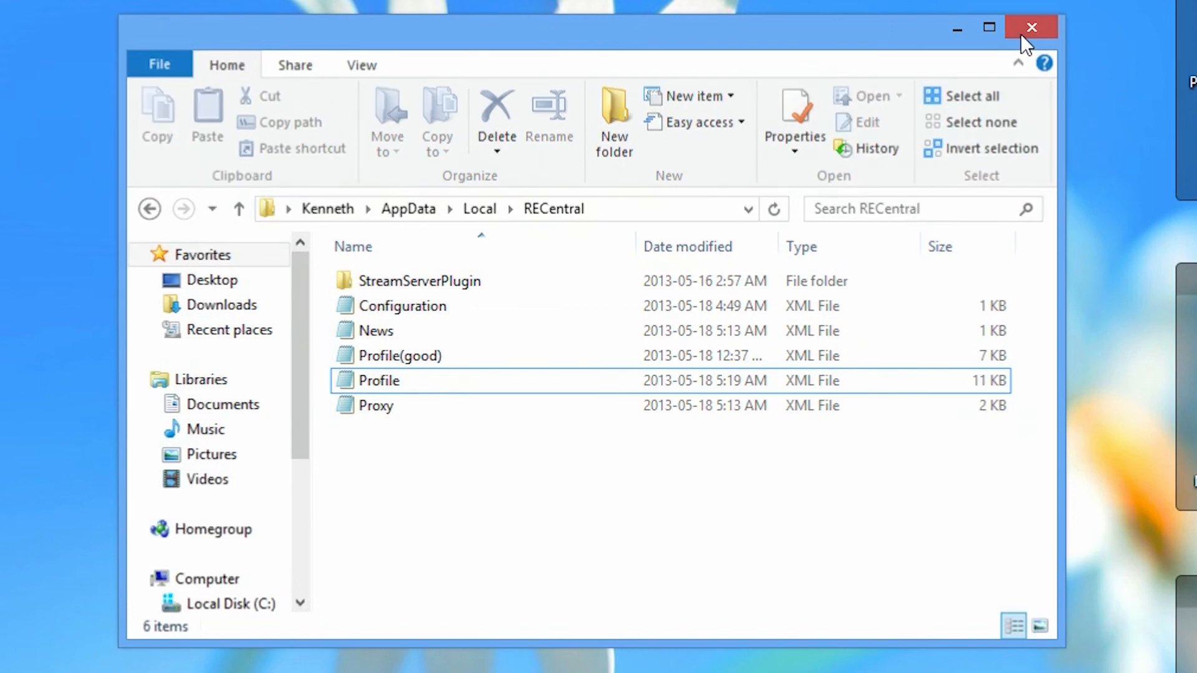
click(1029, 26)
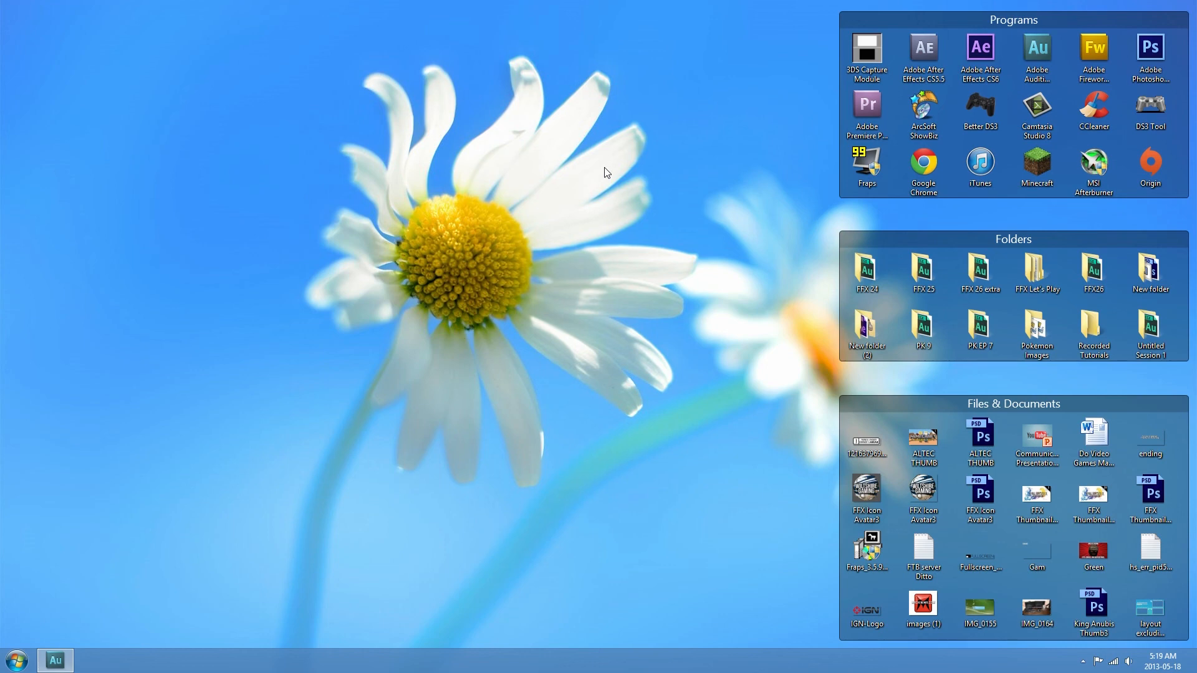